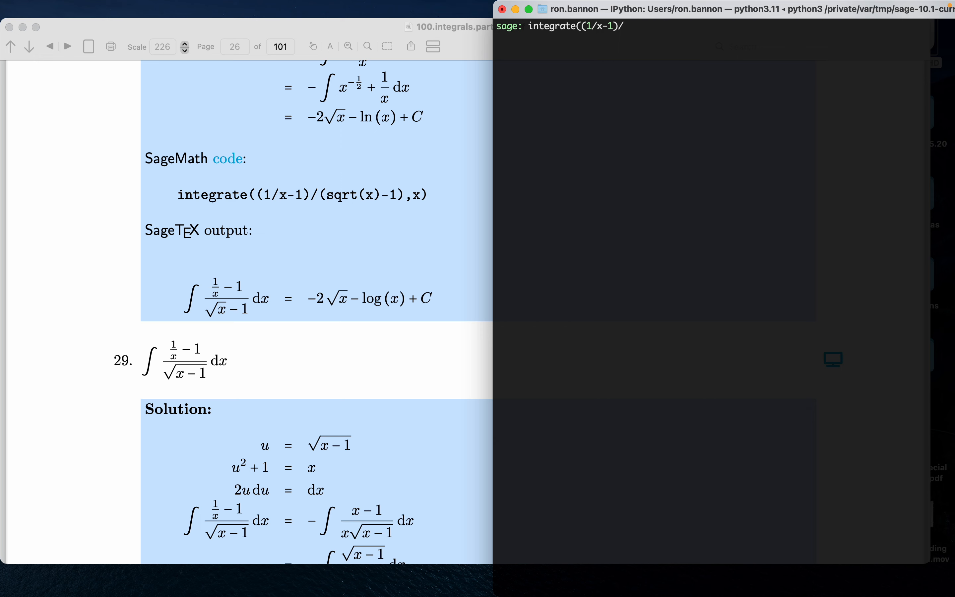
# Evaluate integrate((1/x-1)/sqrt(x-1),x), giving -2*sqrt(x - 1) + 2*arctan(sqrt(x - 1))
pyautogui.write('sqrt')
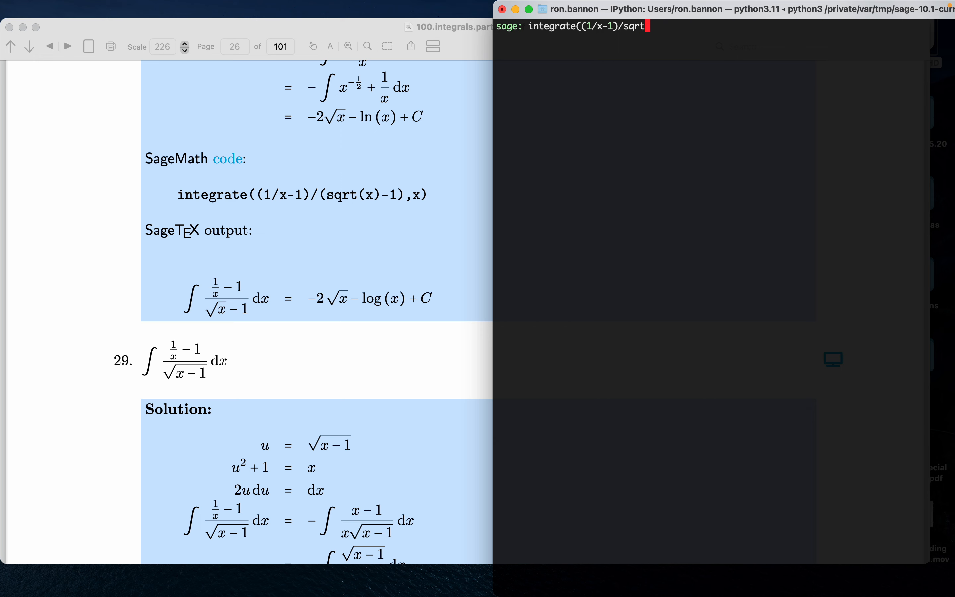
pyautogui.write('(x-1),x)')
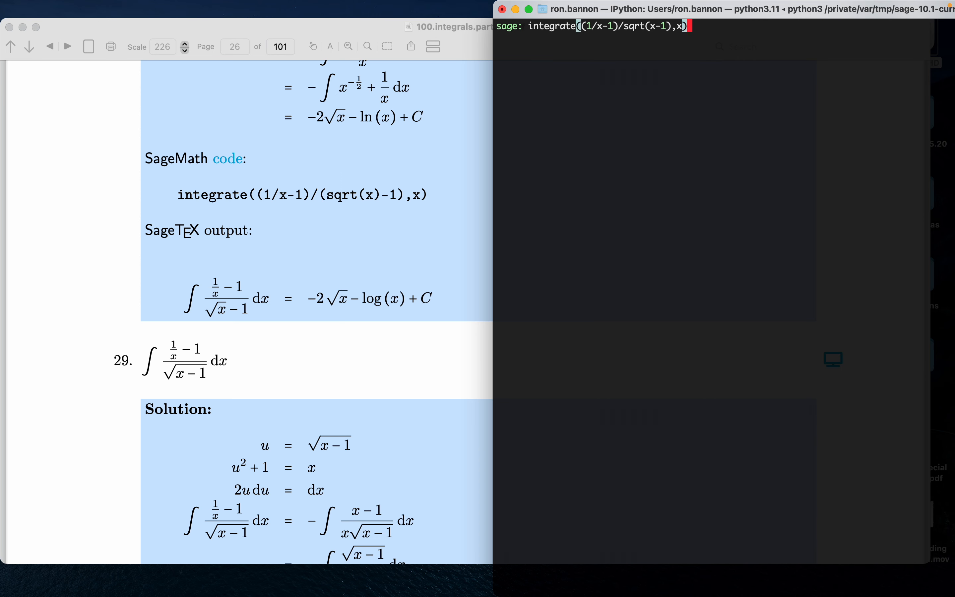
pyautogui.press('Return')
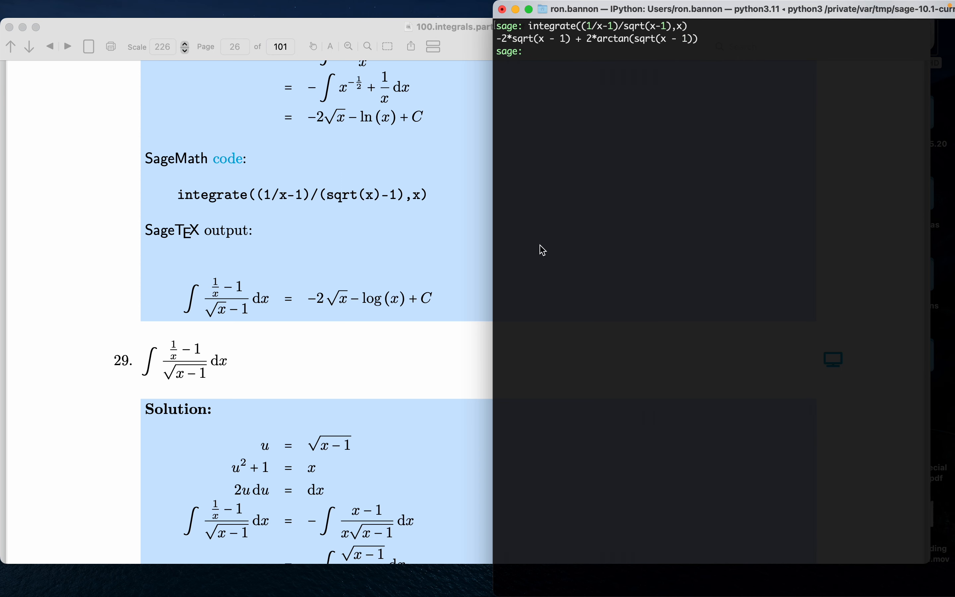
# Scroll the PDF to problem 29's SageTeX output, -2√(x−1) + 2 arctan(√(x−1)) + C
pyautogui.scroll(-3)
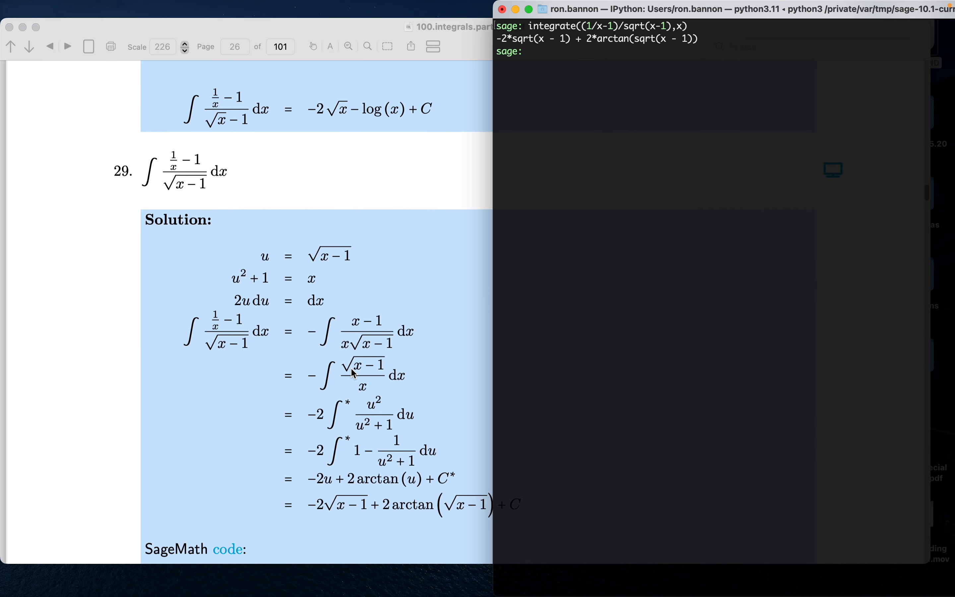
pyautogui.scroll(-3)
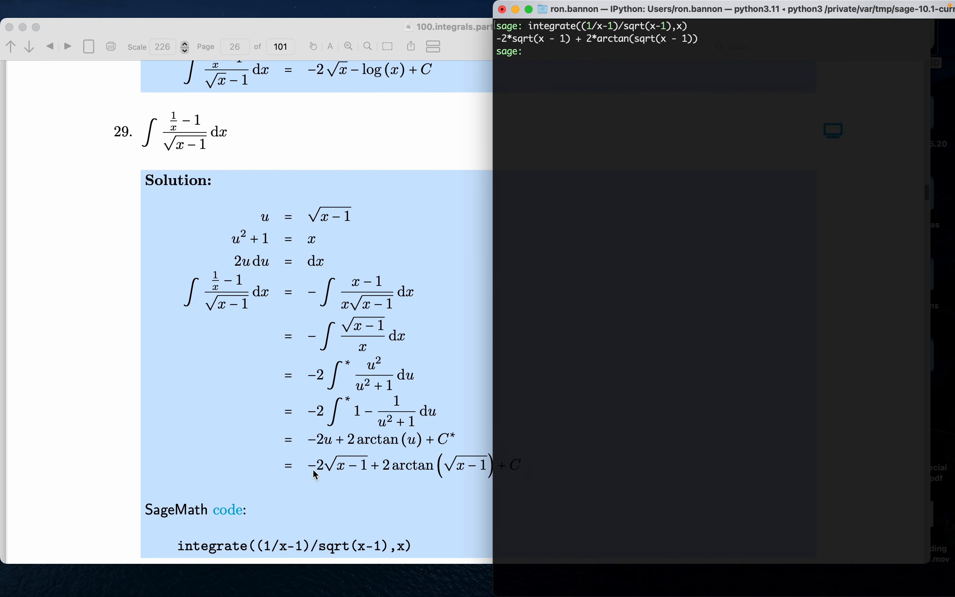
pyautogui.moveTo(368, 476)
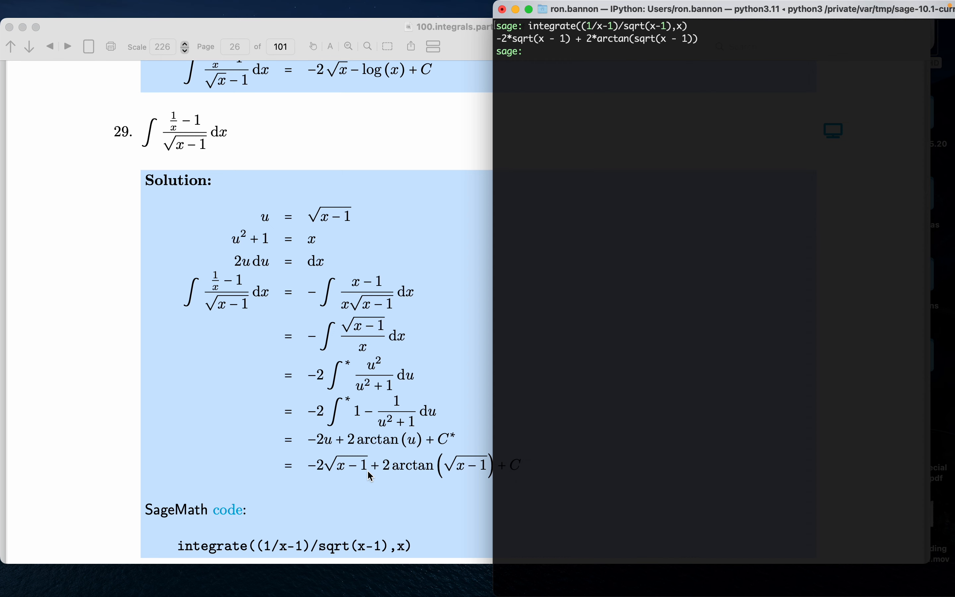
pyautogui.moveTo(398, 472)
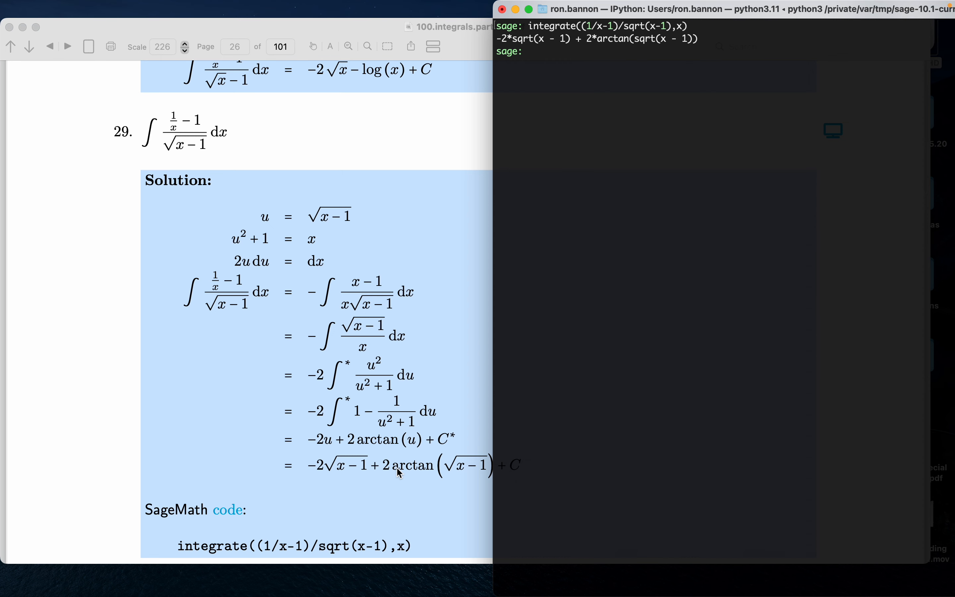
pyautogui.moveTo(452, 479)
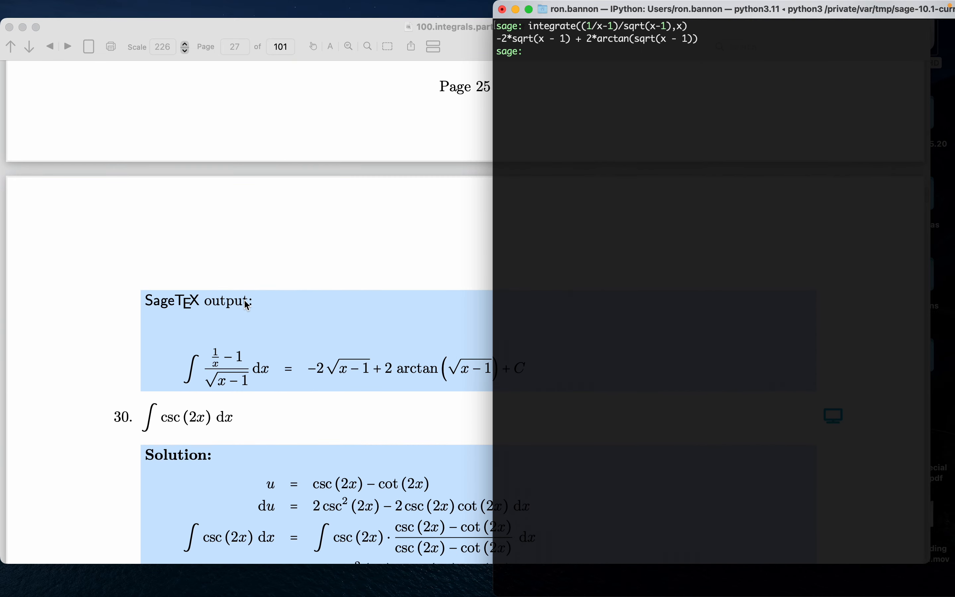
pyautogui.moveTo(445, 397)
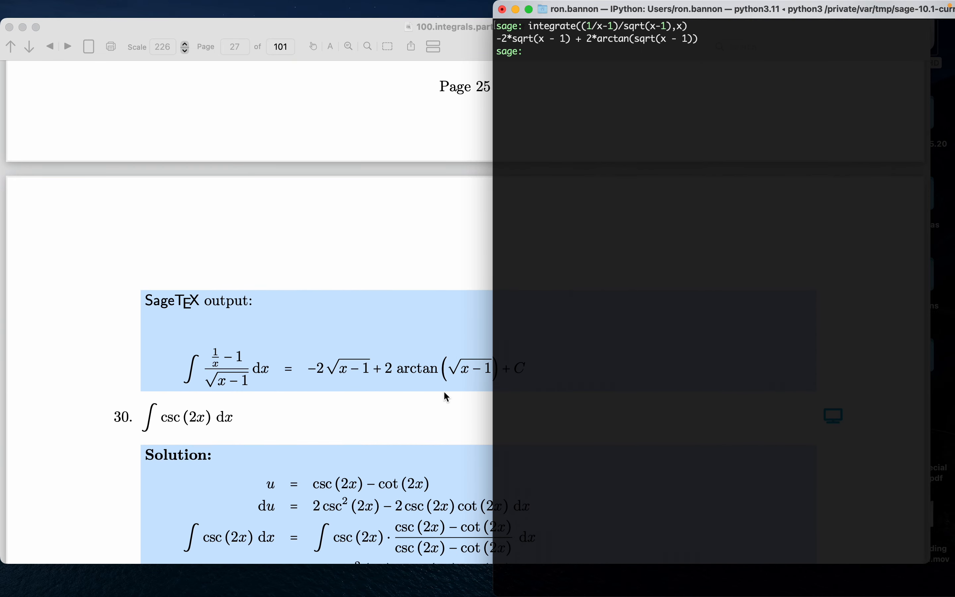
pyautogui.moveTo(448, 393)
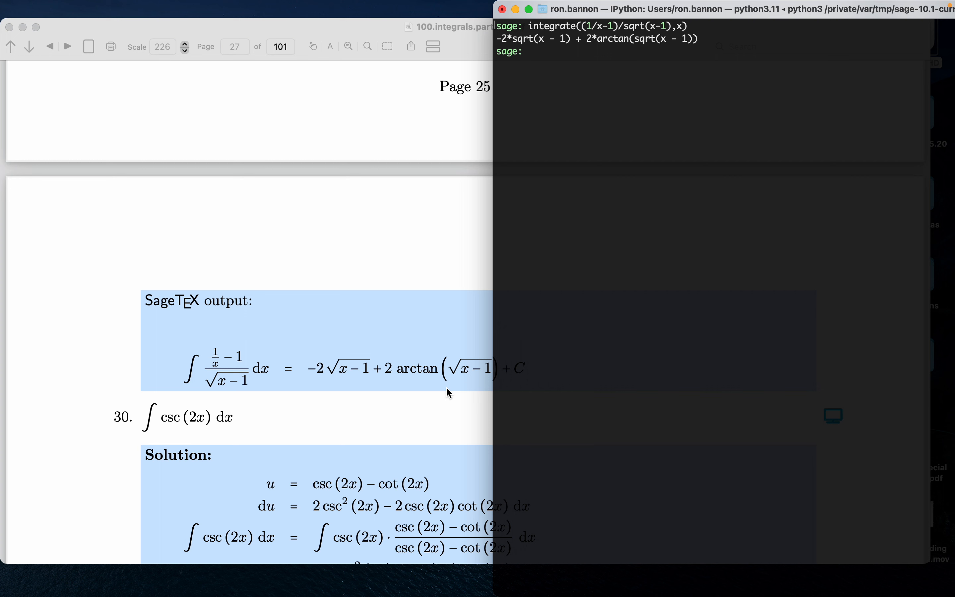